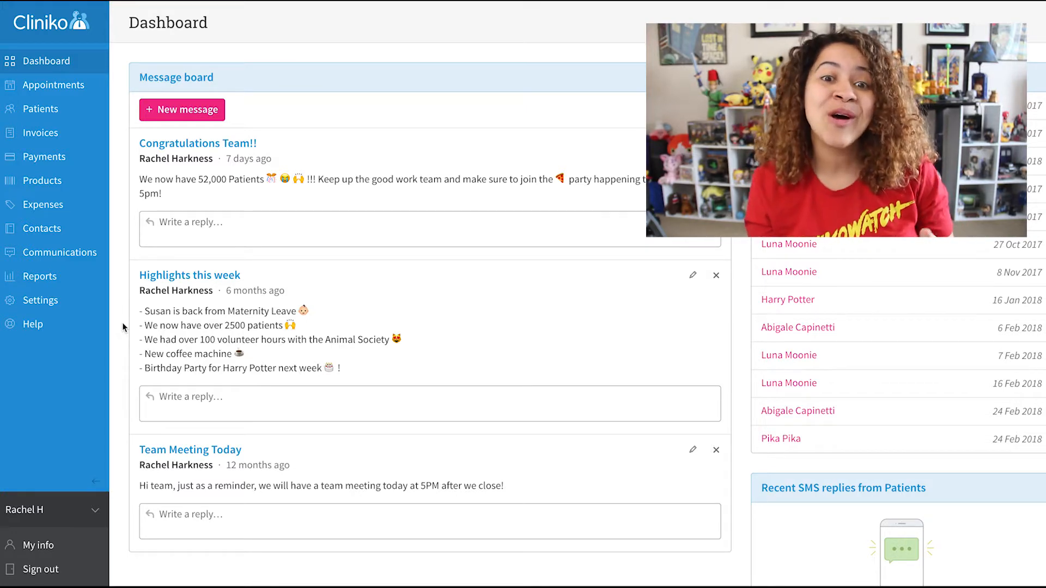
Step: Go from the dashboard to Settings > Documents & printing under Data & docs
click(41, 301)
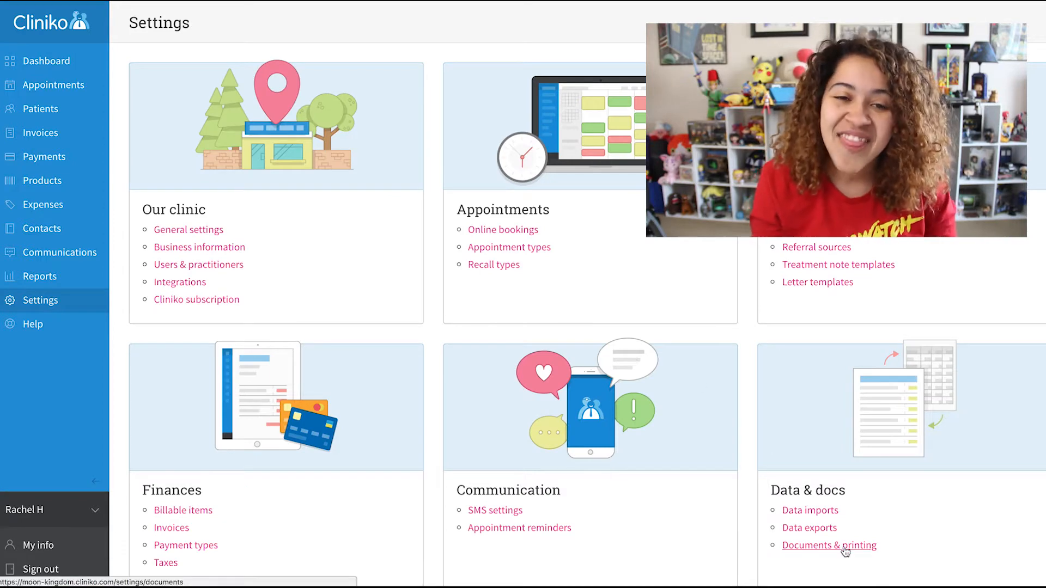
click(829, 546)
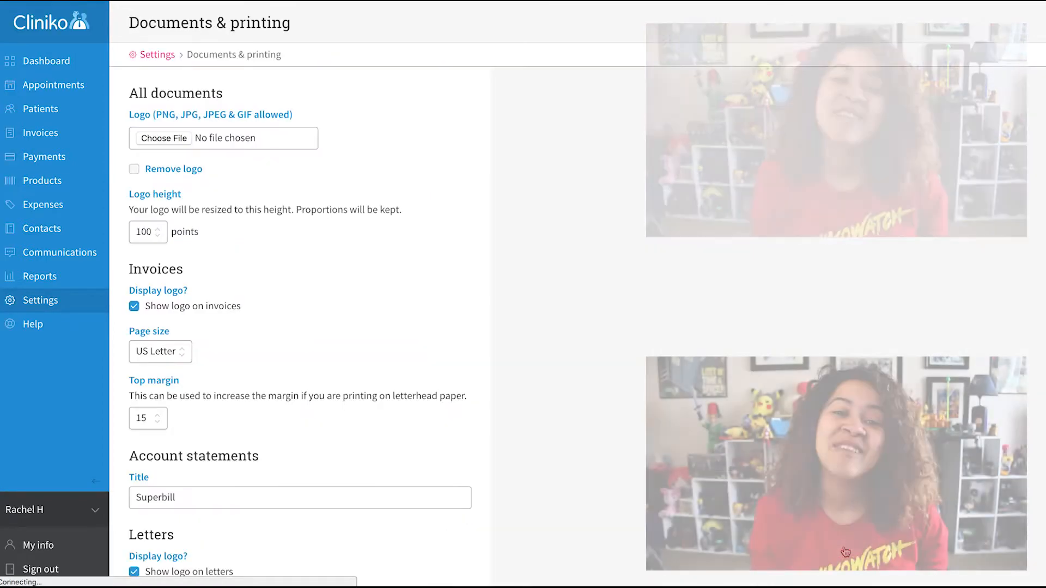
Step: Choose New Logo.png as the documents logo in place of the purple Moon Podiatry logo
click(164, 139)
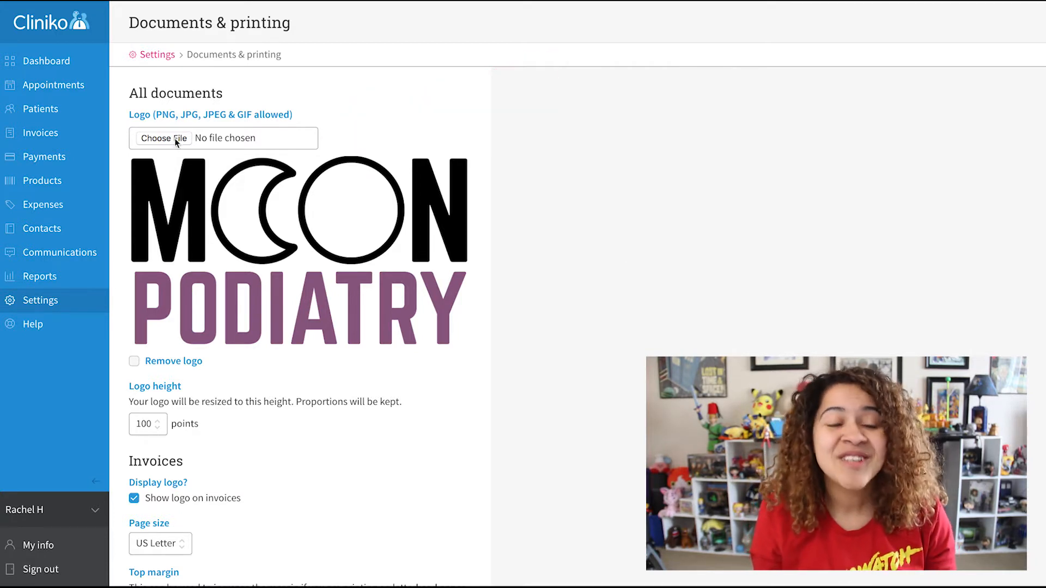
click(164, 138)
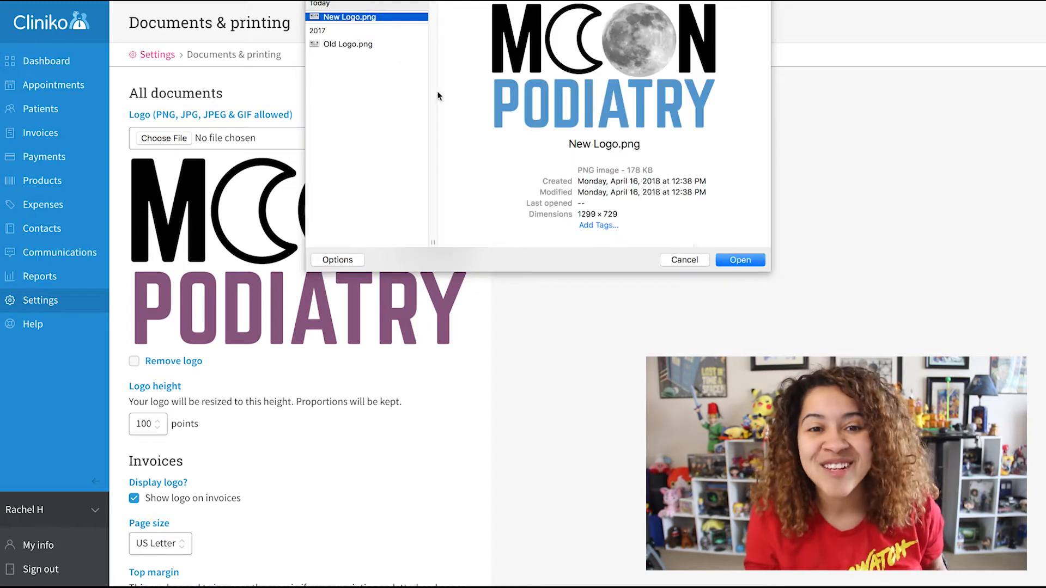
click(739, 259)
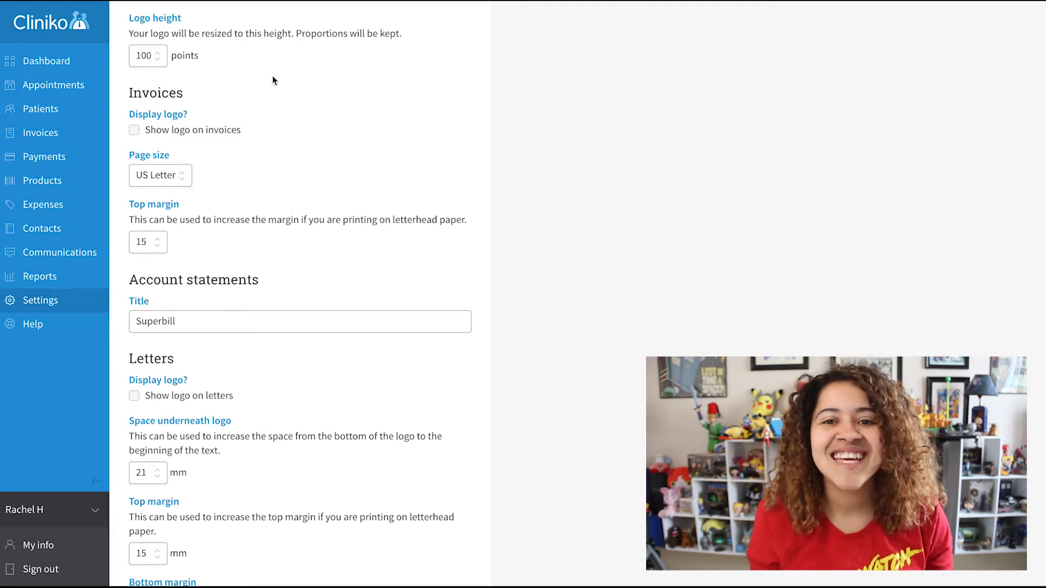
Step: Save the Documents & printing settings and return to the dashboard
click(133, 130)
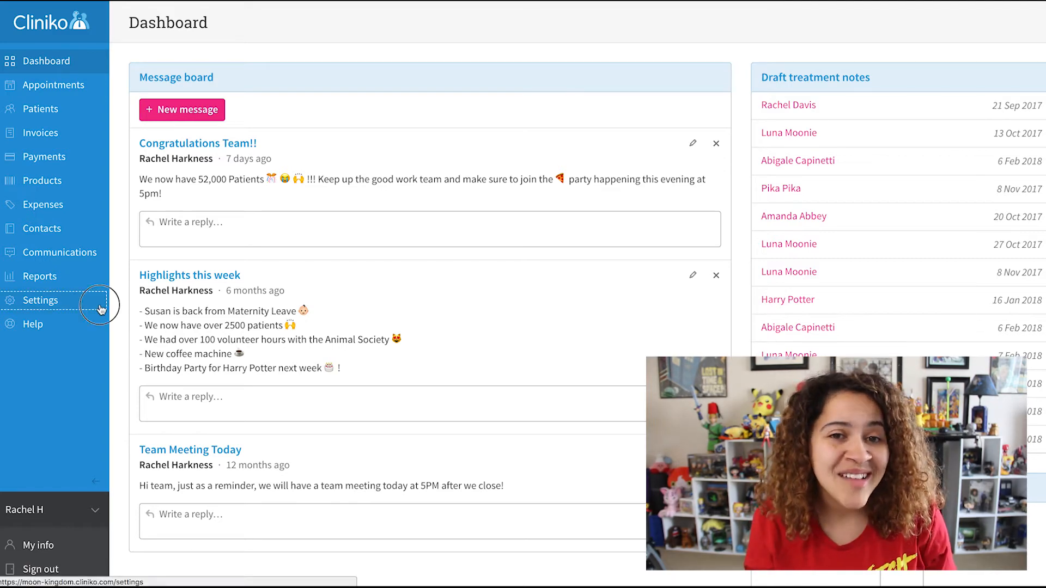
Step: Set New Logo.png as the logo image in the Online bookings settings
click(40, 300)
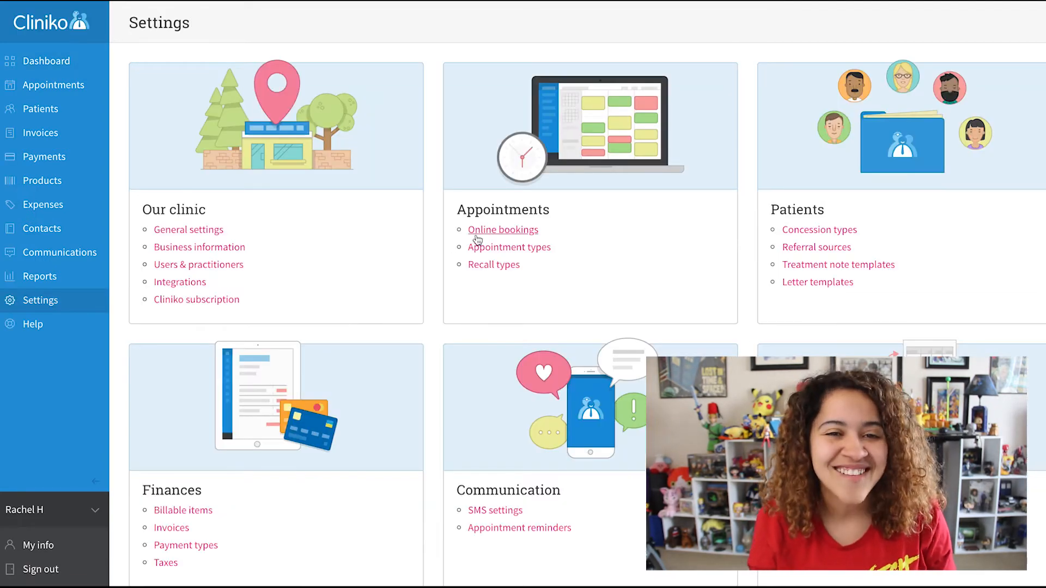
click(503, 230)
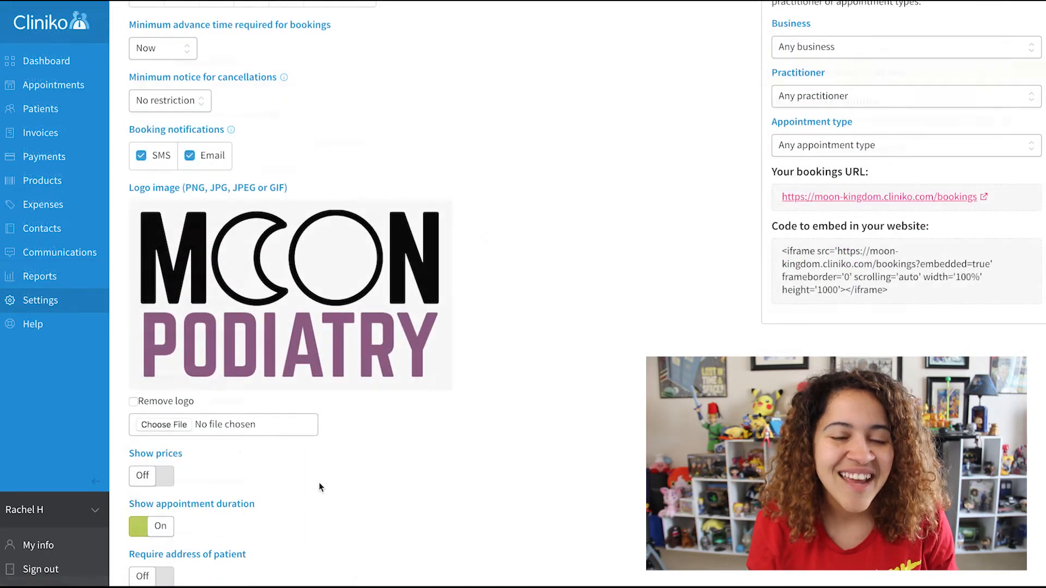
click(164, 425)
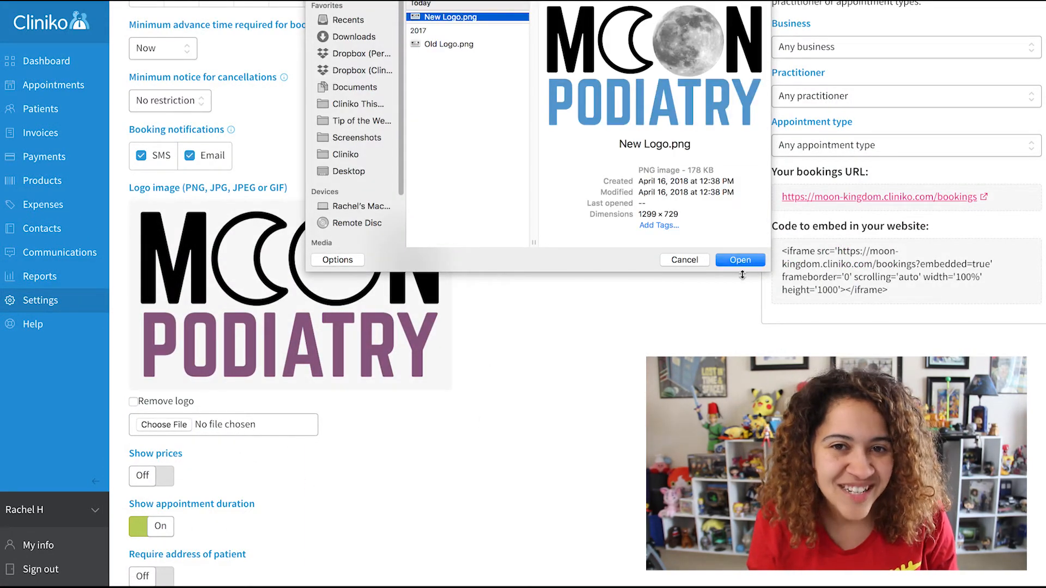
click(738, 260)
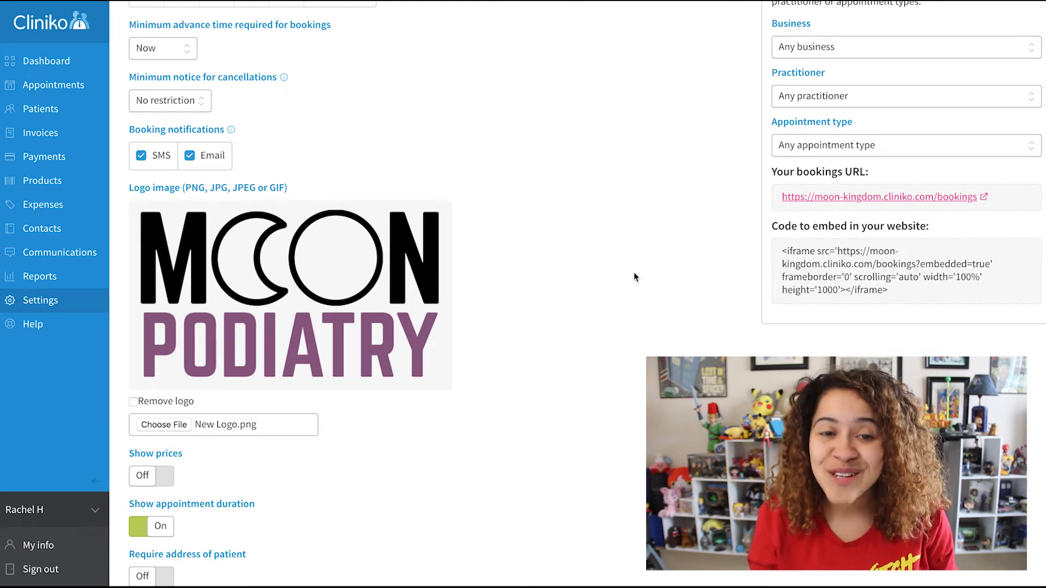
Step: View the booking page showing the new blue Moon Podiatry logo at the location step
scroll(down, 3)
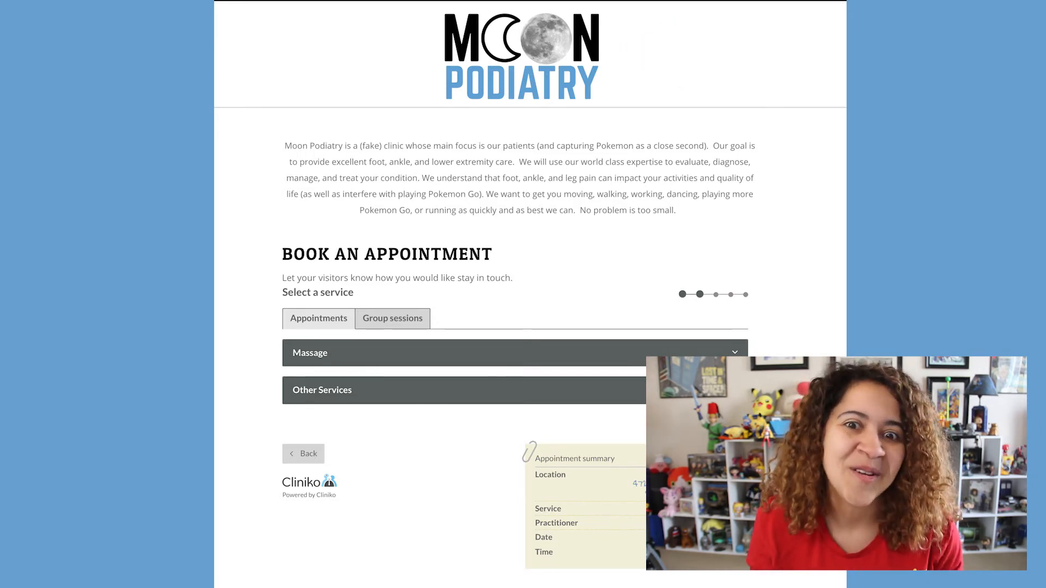
click(303, 454)
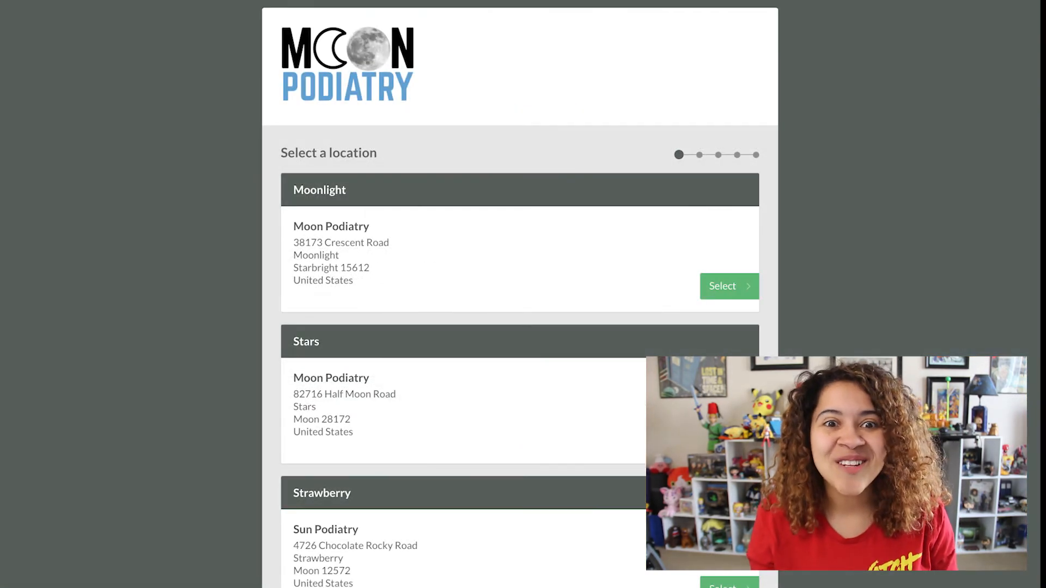